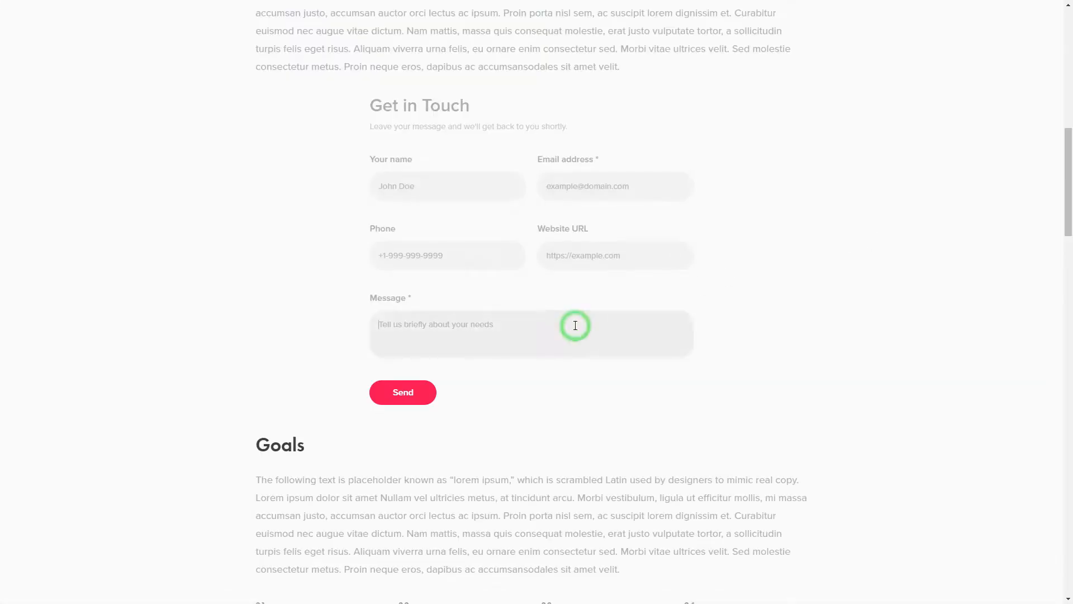
# Type 'Hello!' into the Get in Touch form's Message field
pyautogui.write('Hello!')
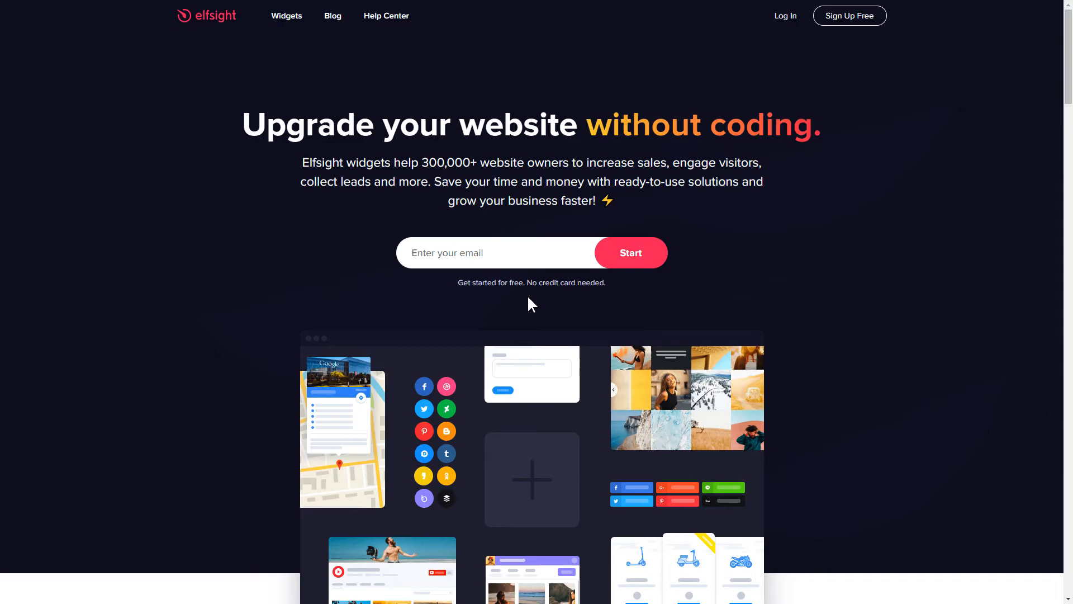
# Go to Elfsight's Form Builder page and start creating a new widget
pyautogui.click(286, 16)
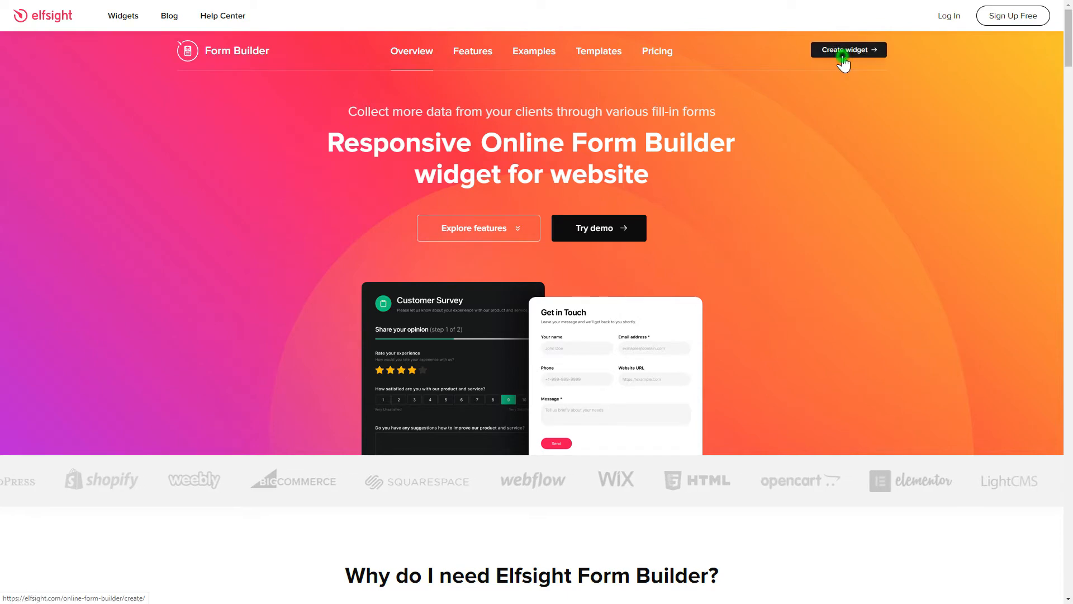
pyautogui.click(848, 50)
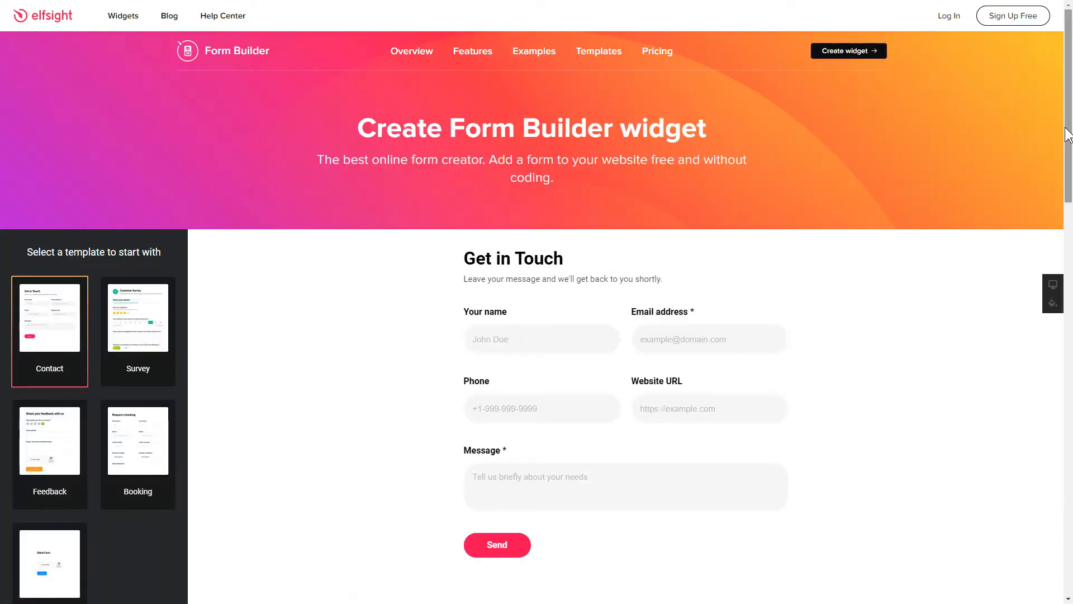
# Preview the Survey and Feedback templates, then continue with the Contact template
pyautogui.scroll(-3)
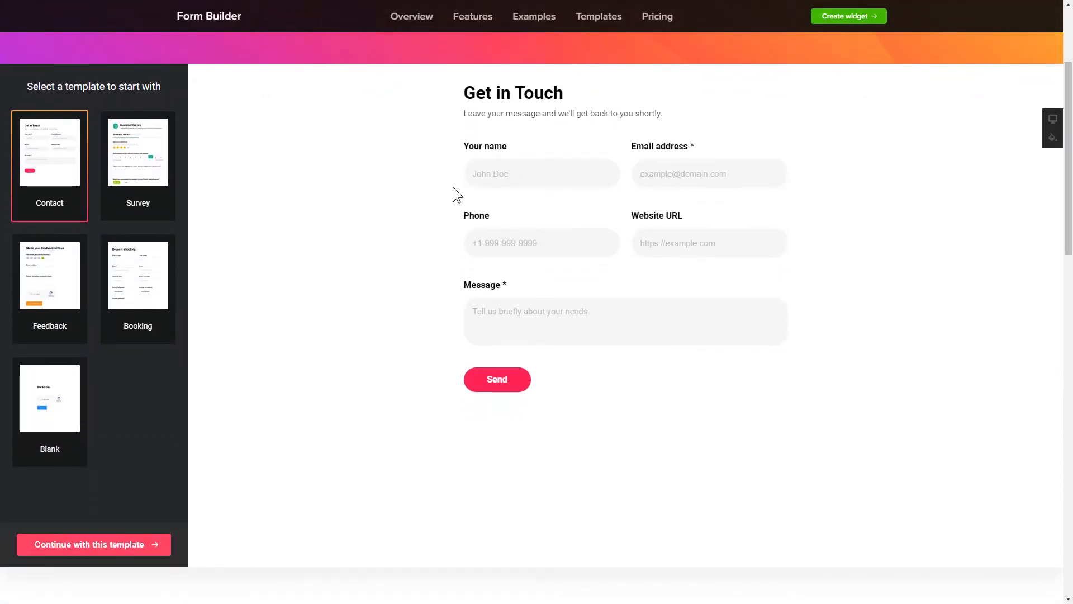
pyautogui.click(137, 152)
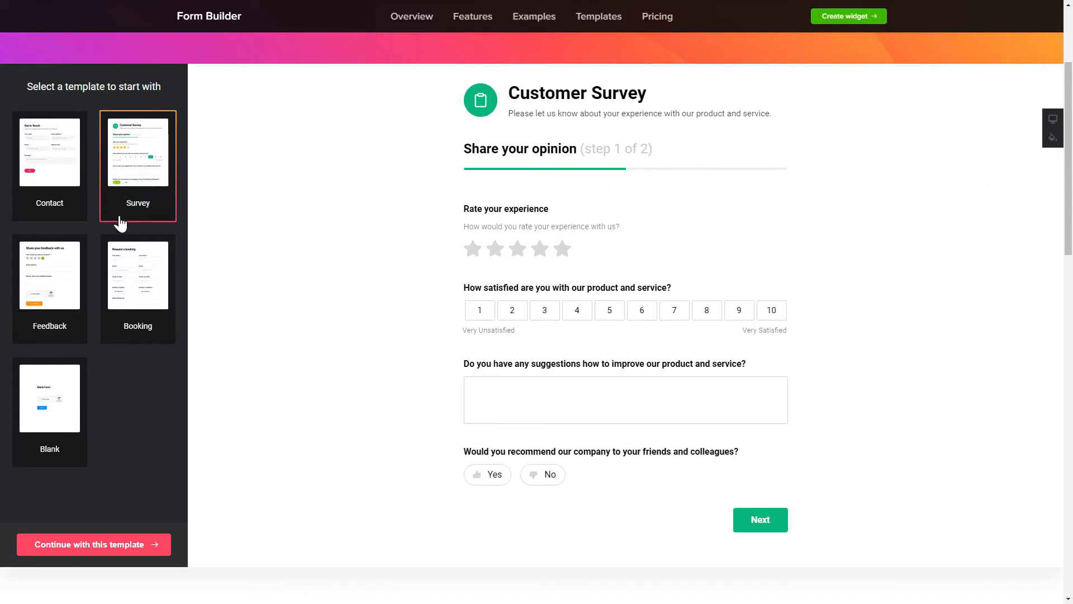
pyautogui.click(49, 274)
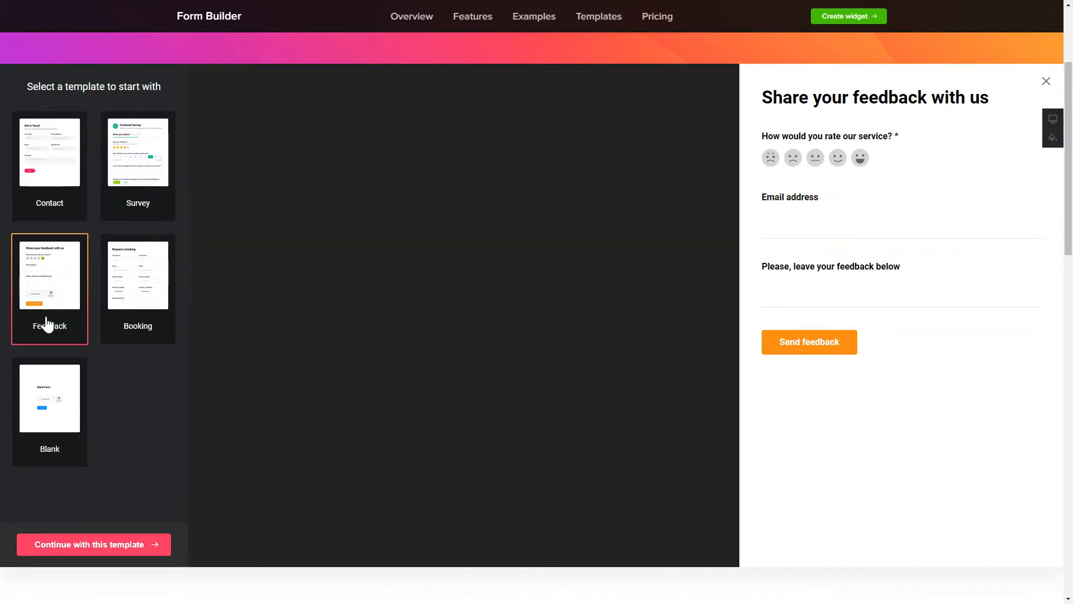
pyautogui.click(49, 151)
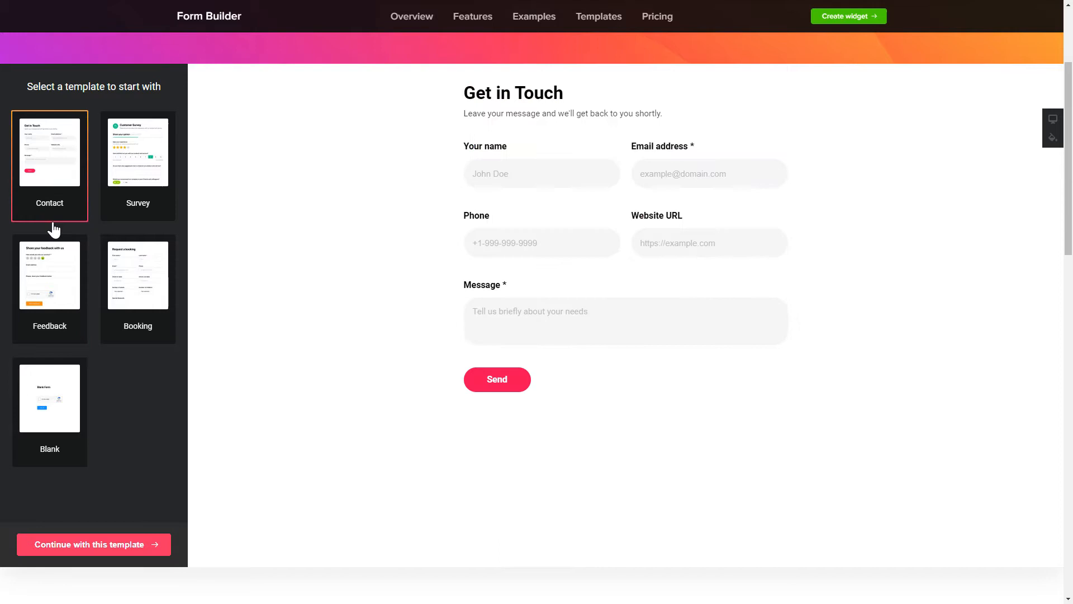
pyautogui.click(92, 544)
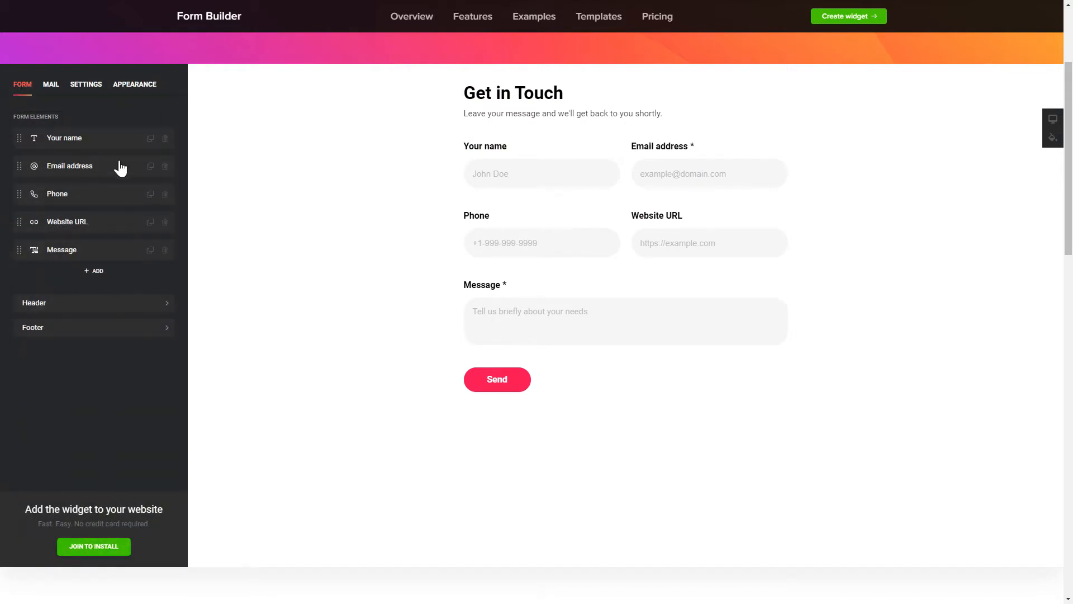
pyautogui.click(64, 137)
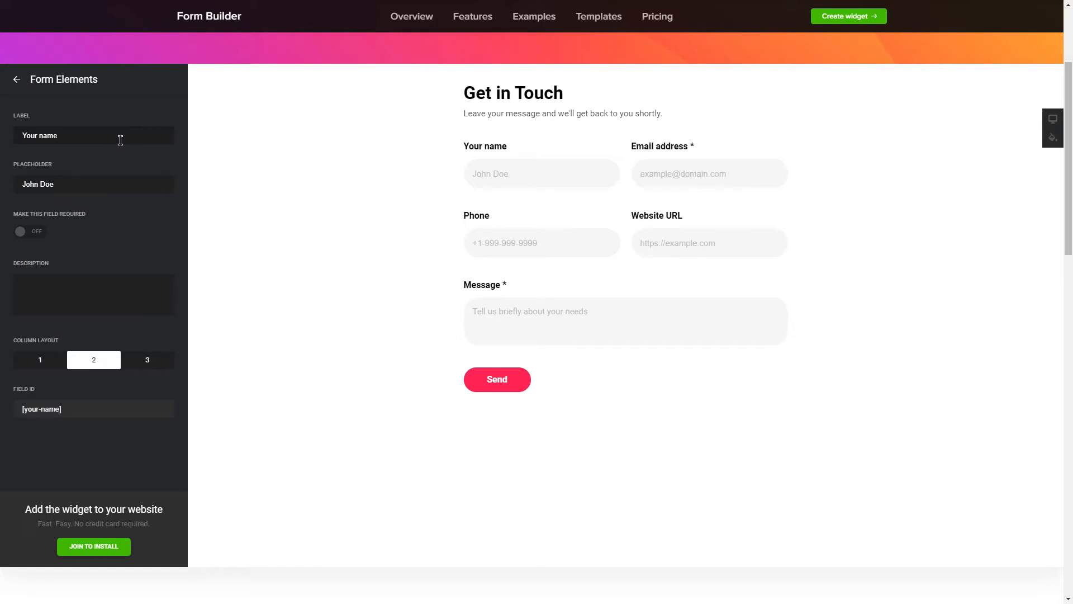
pyautogui.click(51, 83)
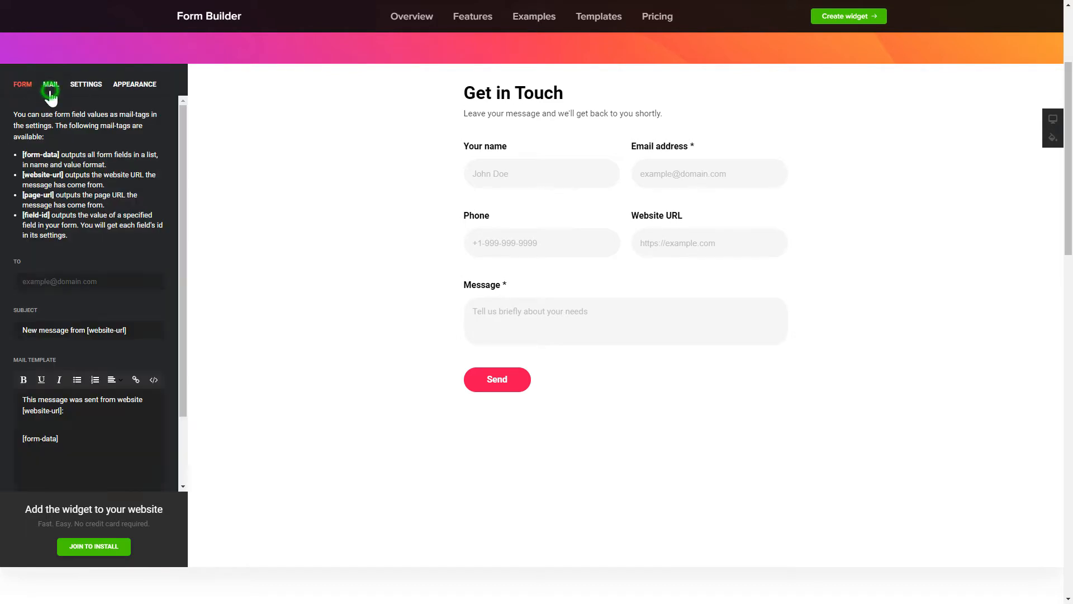
pyautogui.scroll(-3)
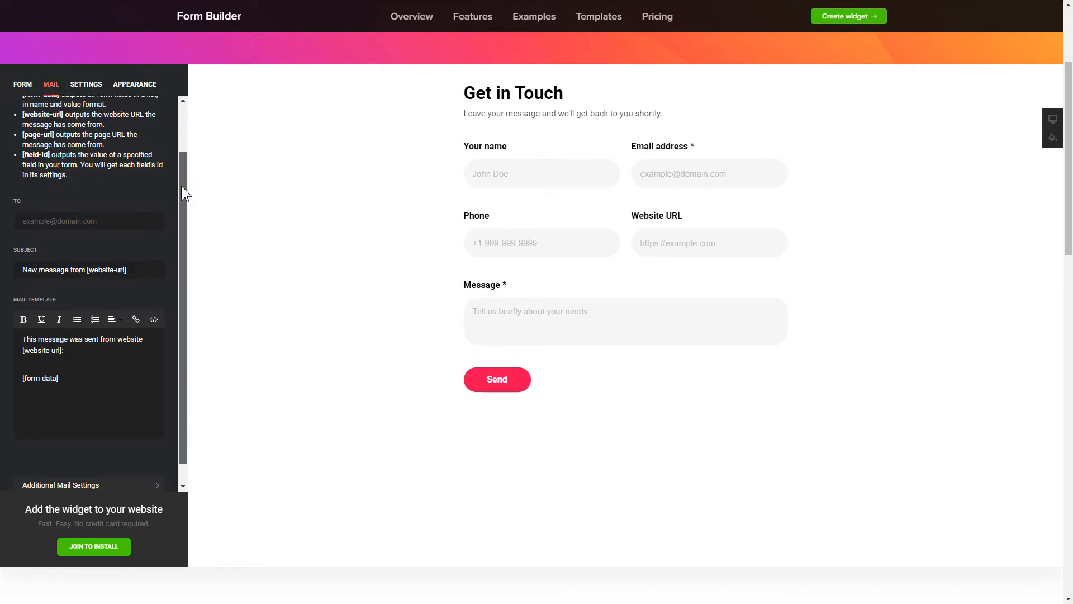
pyautogui.scroll(-3)
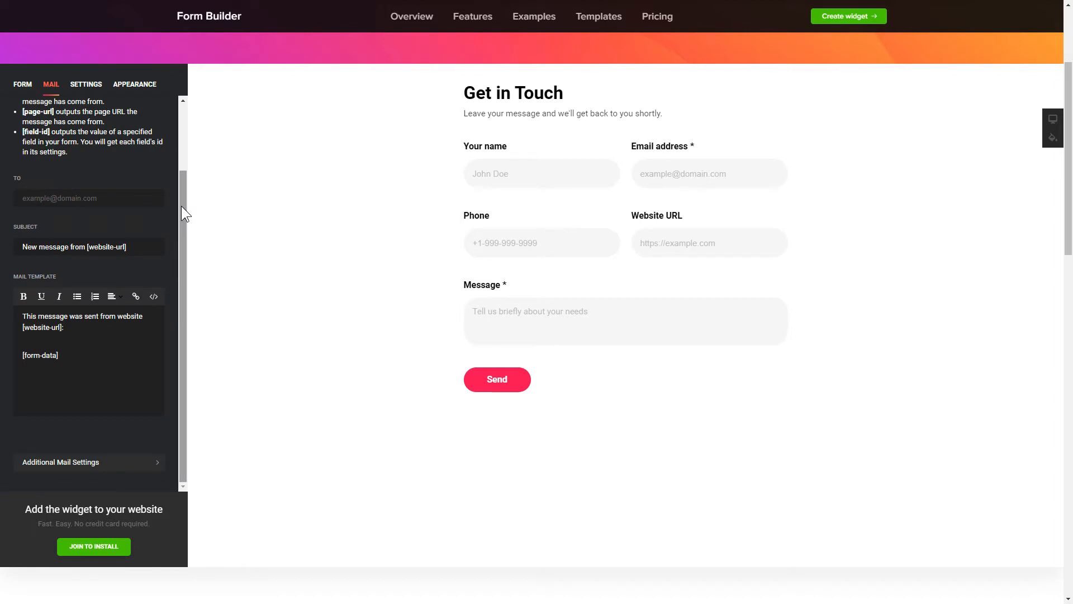
pyautogui.click(86, 84)
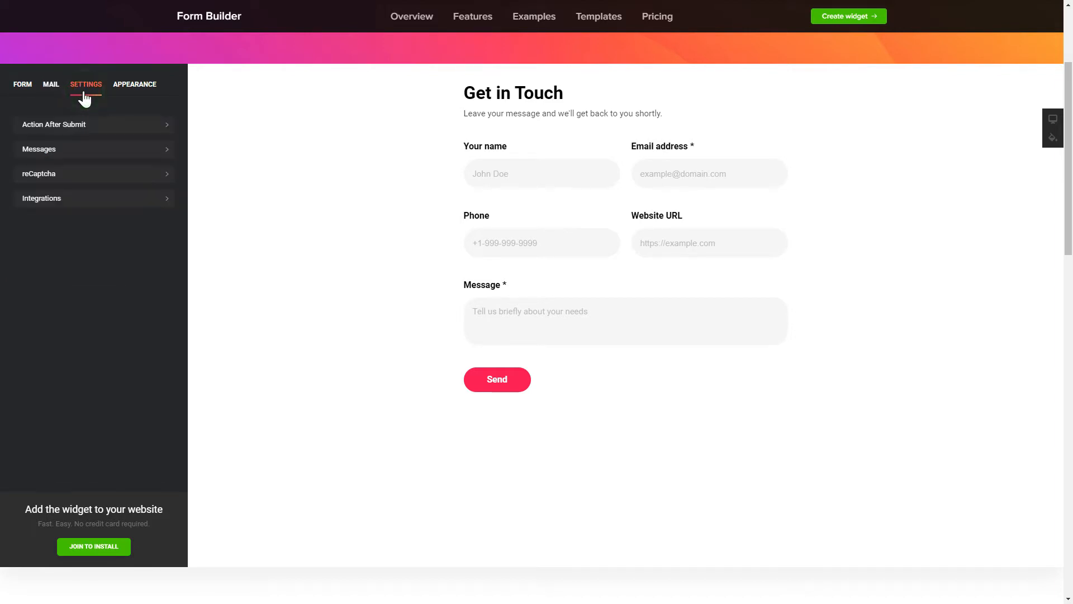
pyautogui.moveTo(135, 98)
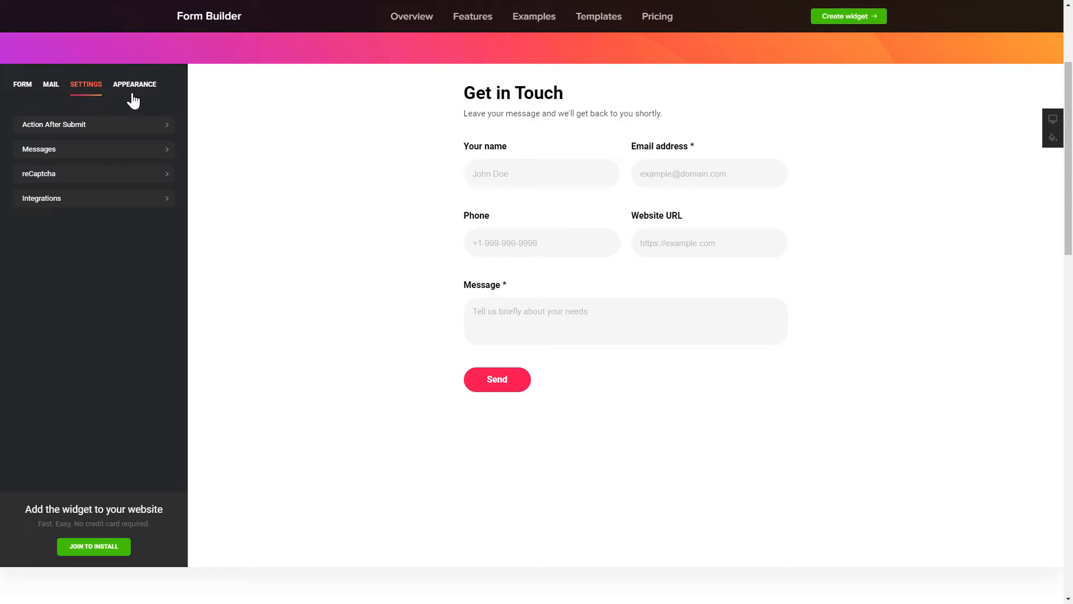
pyautogui.click(134, 84)
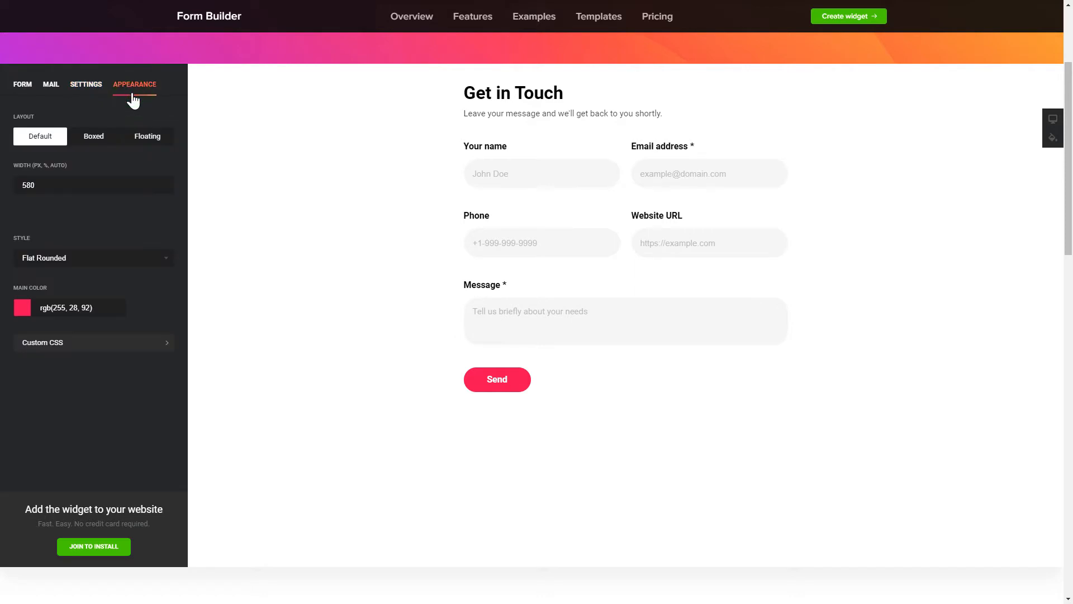
pyautogui.click(21, 84)
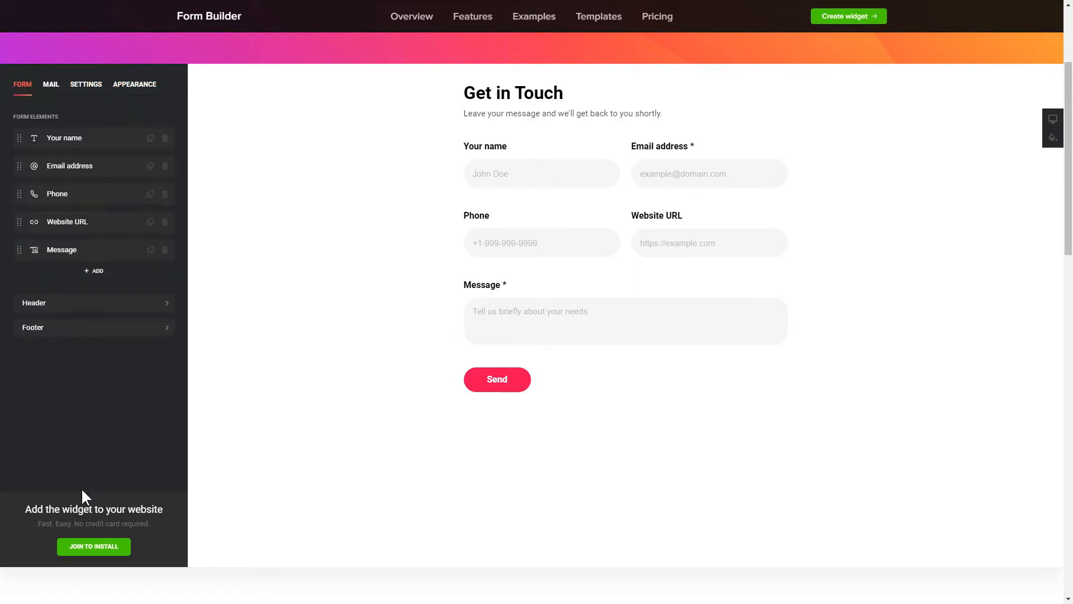
pyautogui.click(94, 546)
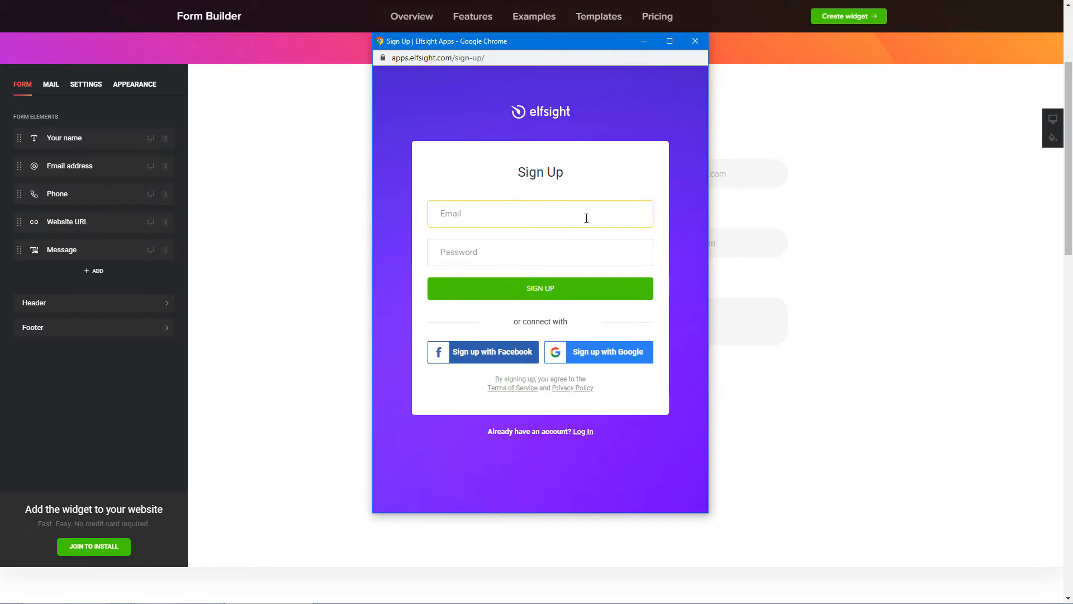
pyautogui.write('example@elfsight.com')
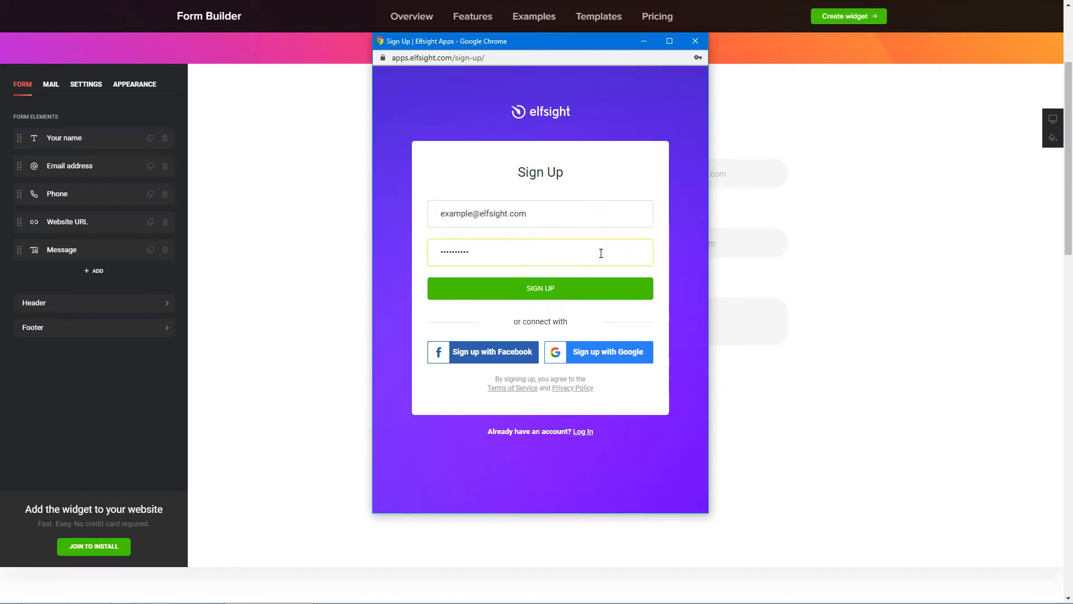
pyautogui.click(695, 40)
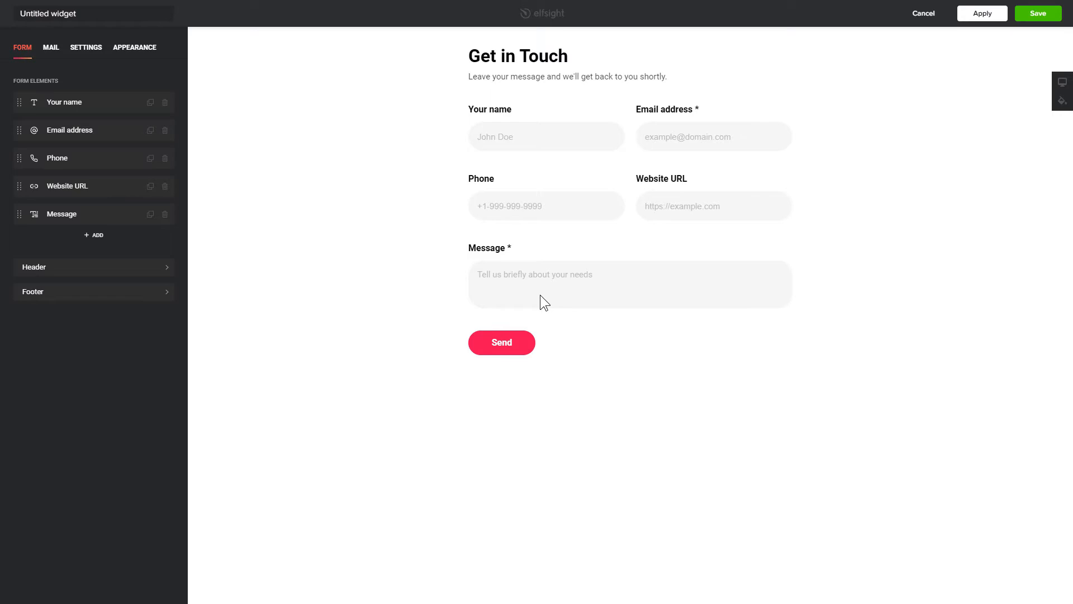
pyautogui.click(1037, 13)
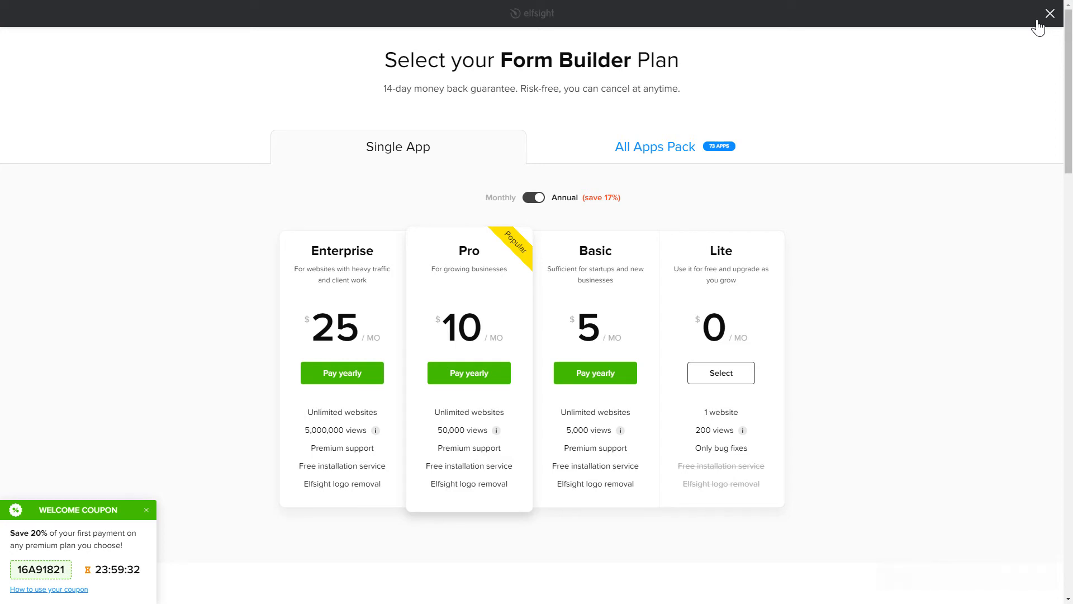
pyautogui.moveTo(659, 300)
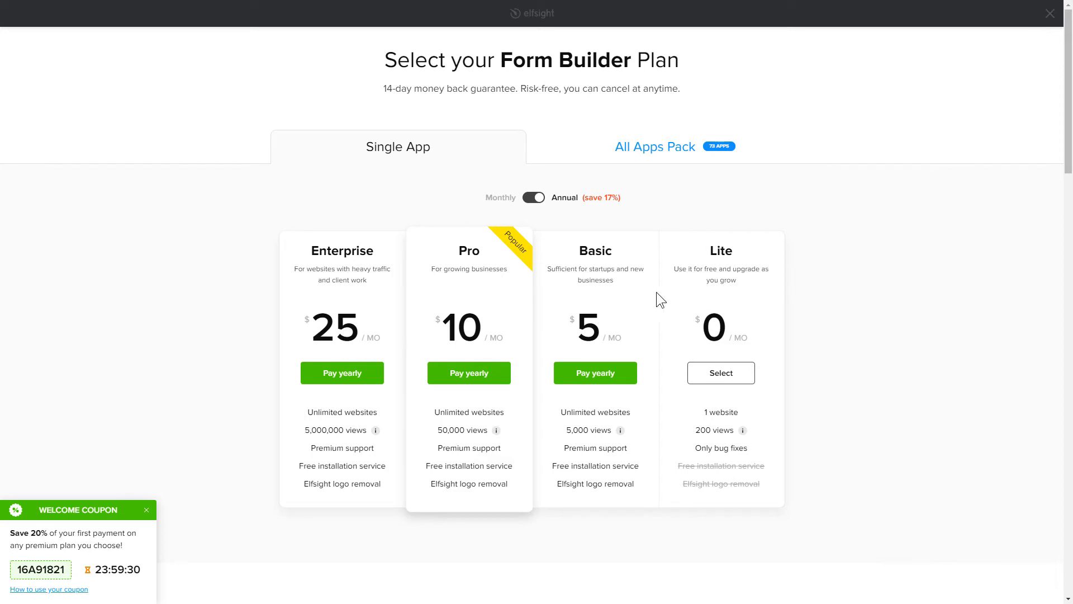
pyautogui.moveTo(180, 392)
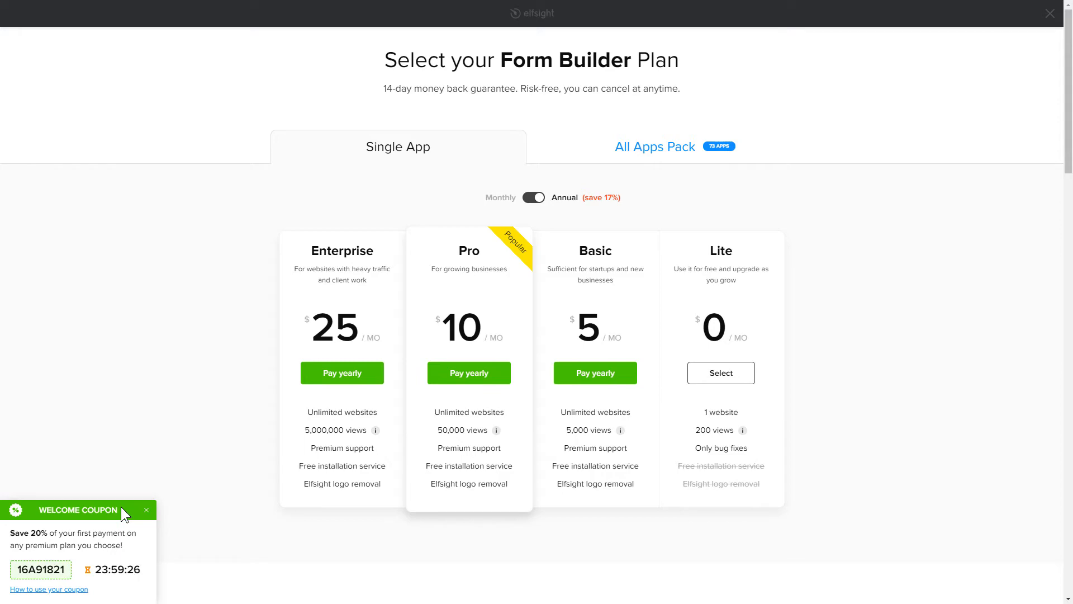
pyautogui.moveTo(720, 383)
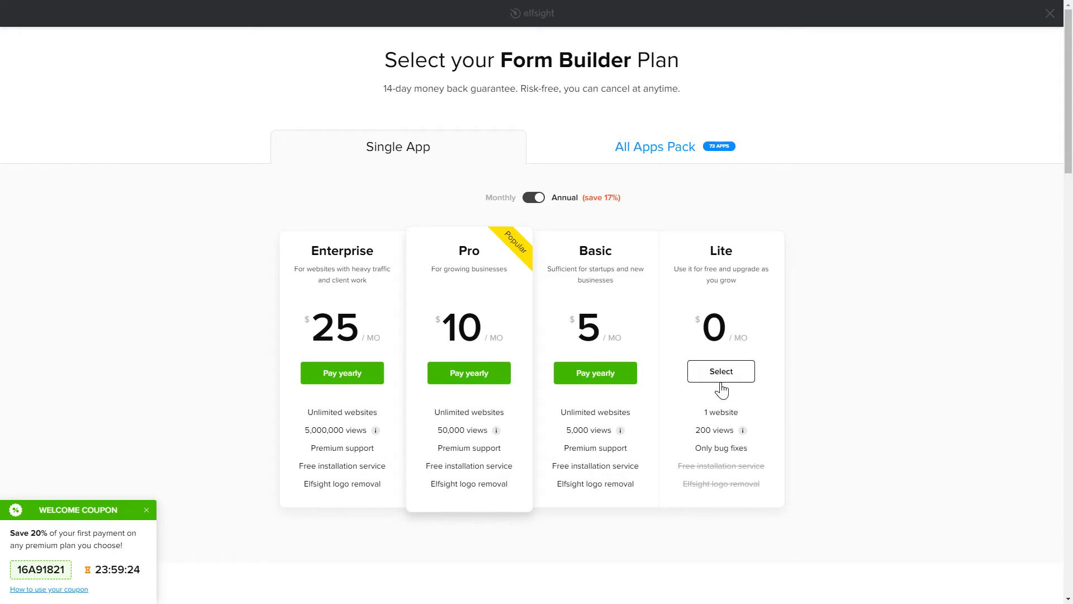
# Choose the free Lite plan and copy the widget's embed code
pyautogui.click(719, 371)
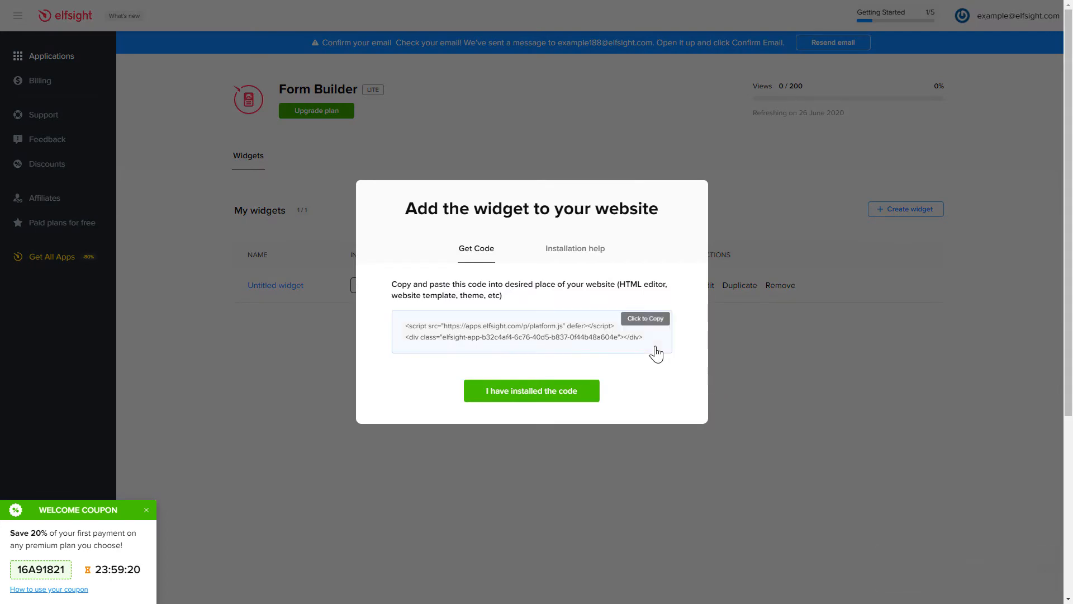
pyautogui.click(643, 318)
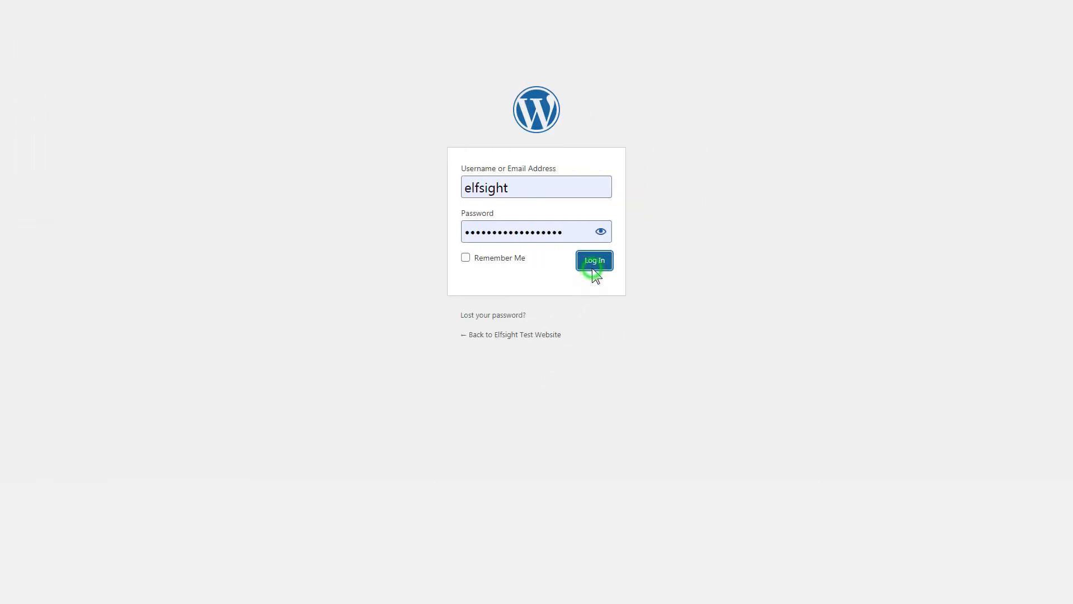
# Log in to WordPress and open the Homepage in the Elementor editor
pyautogui.click(592, 259)
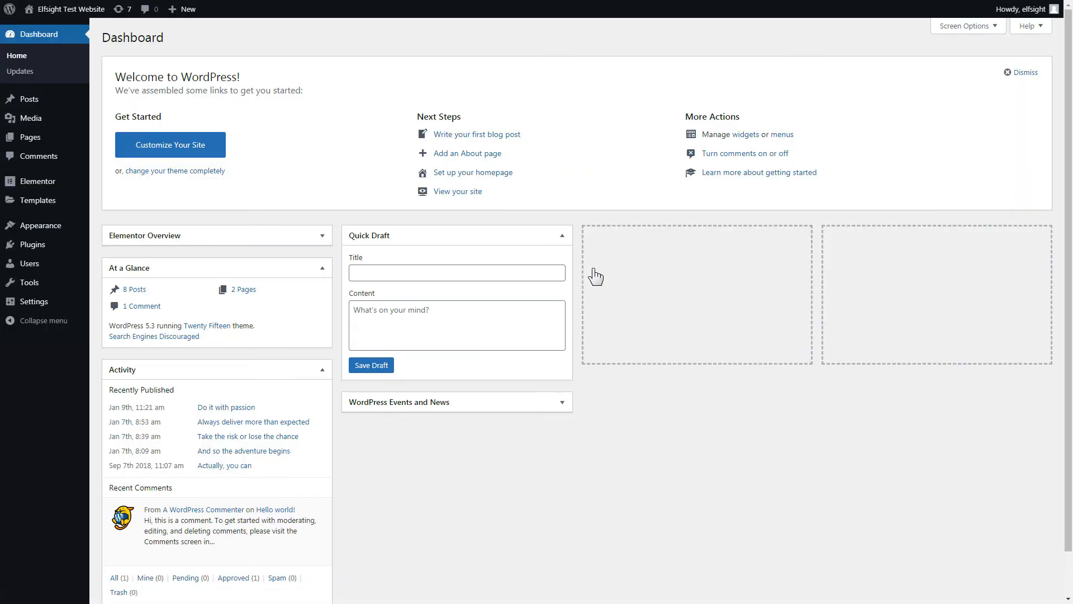
pyautogui.moveTo(541, 265)
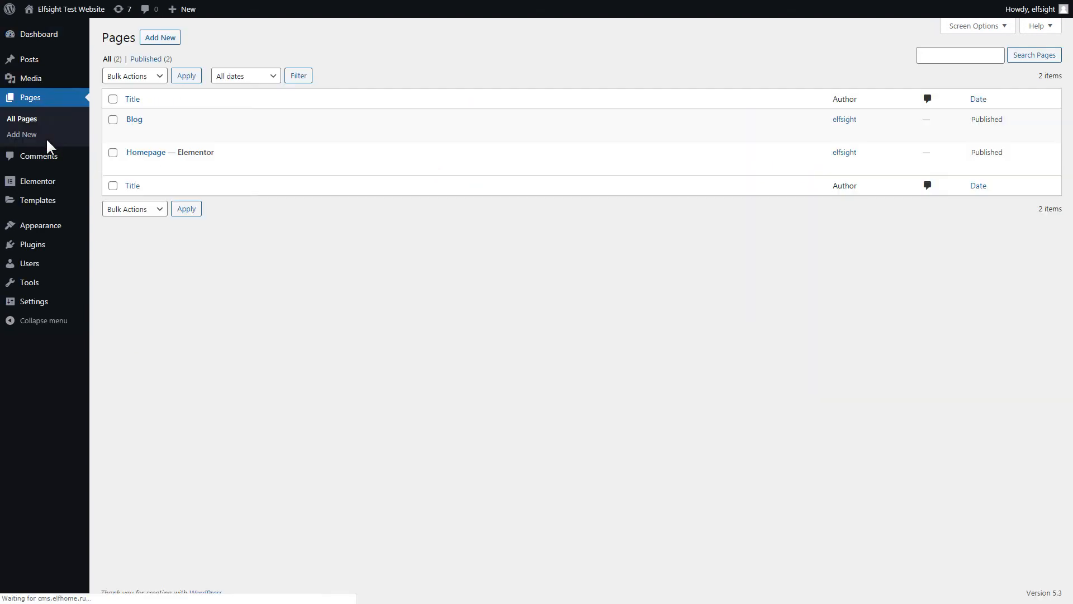
pyautogui.moveTo(257, 171)
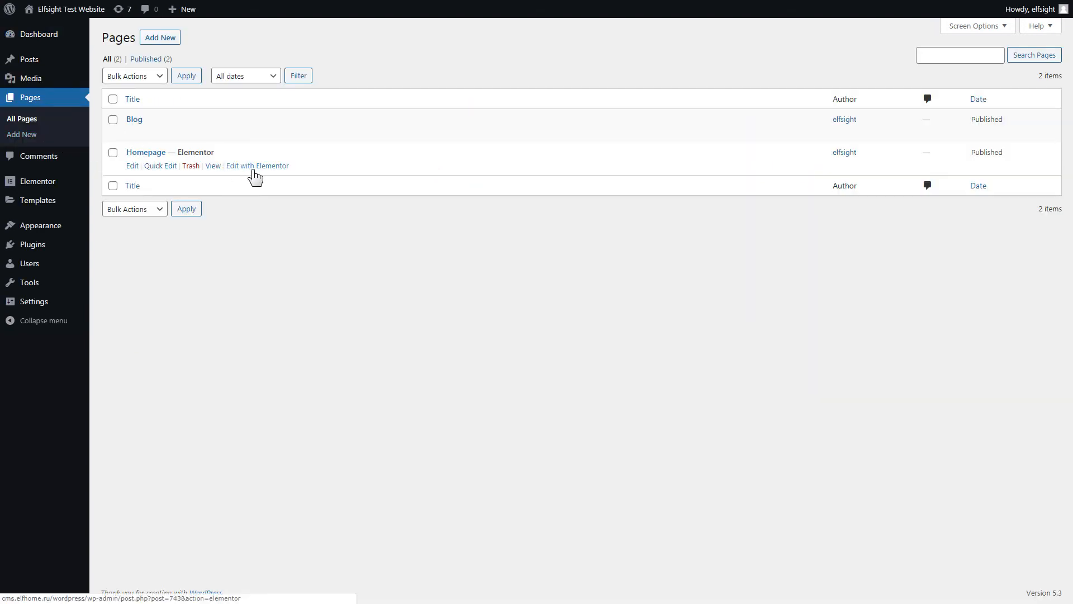
pyautogui.click(256, 165)
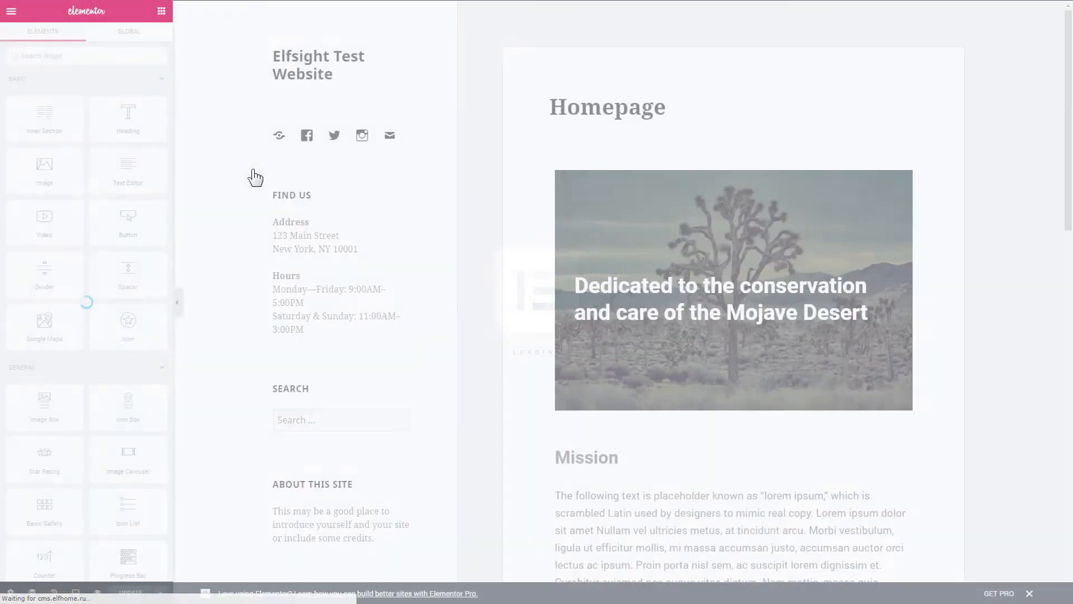
# Place an HTML element between the Mission and Goals sections
pyautogui.scroll(-3)
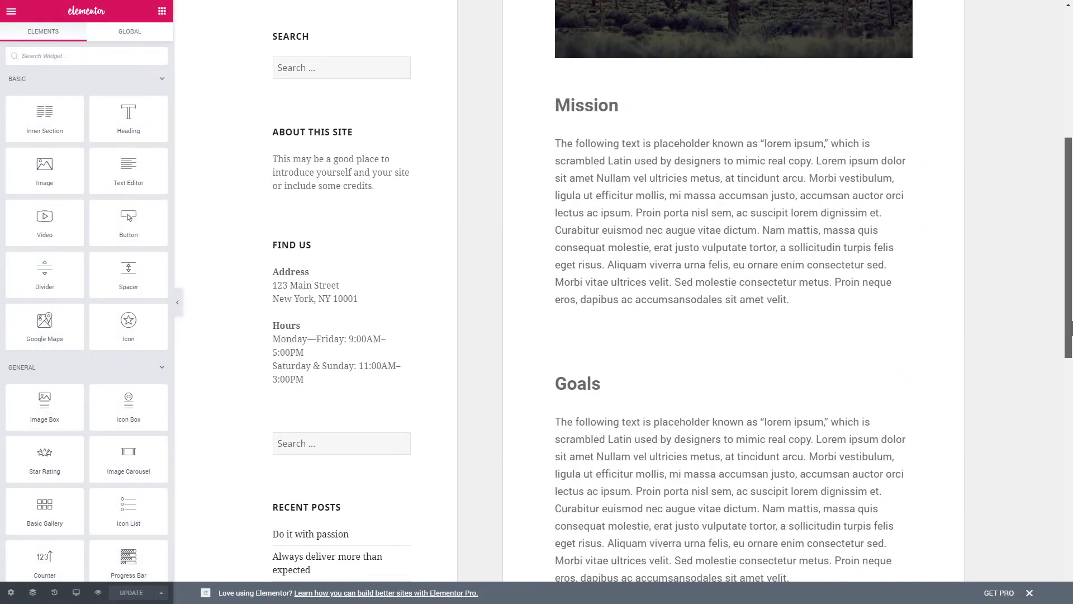
pyautogui.scroll(-3)
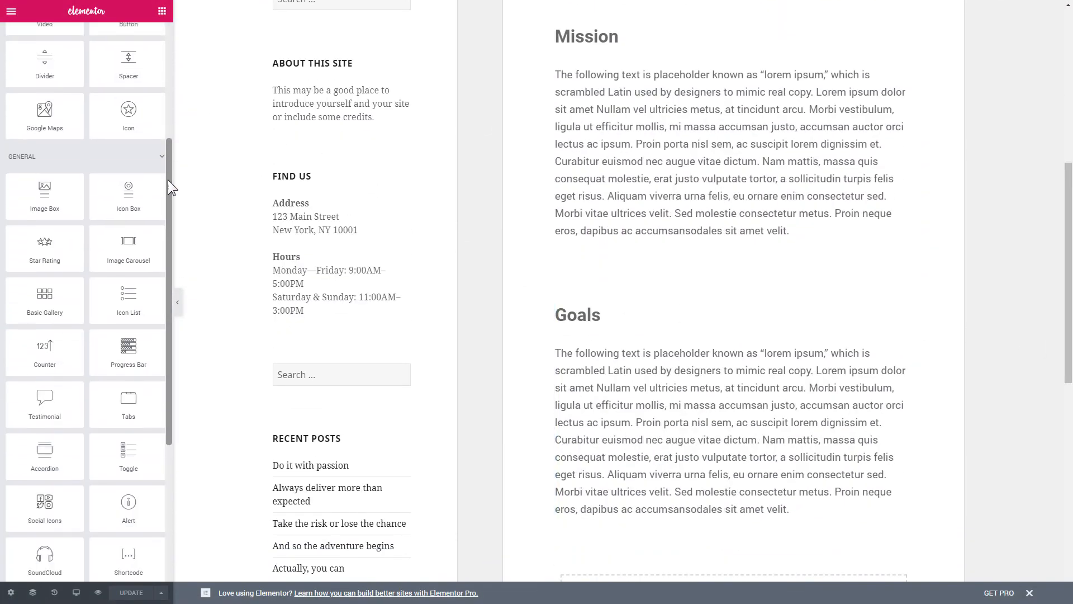
pyautogui.scroll(-3)
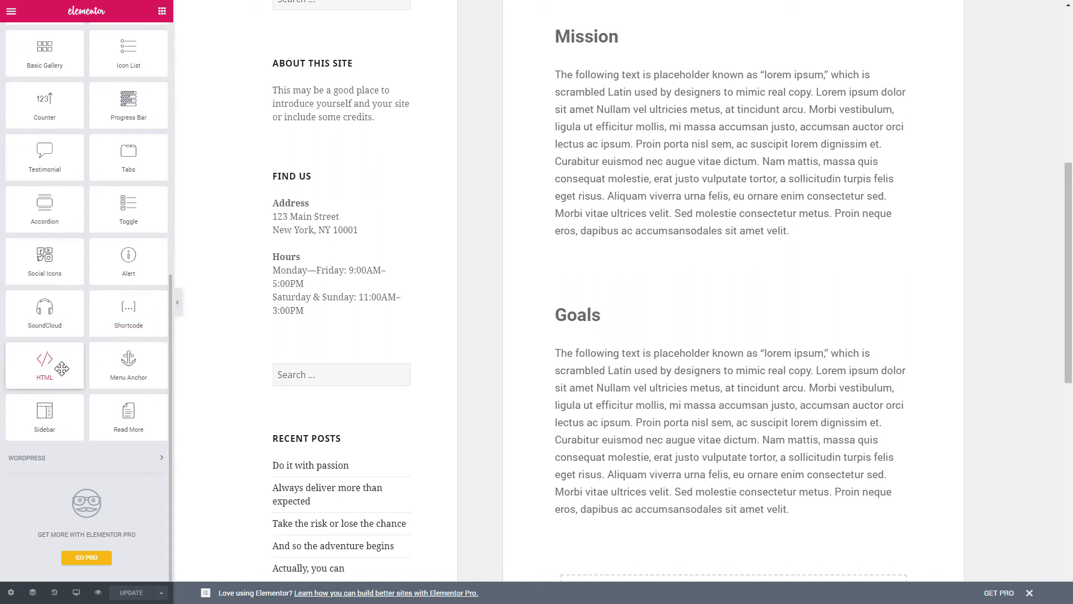
pyautogui.moveTo(43, 365); pyautogui.dragTo(640, 269)
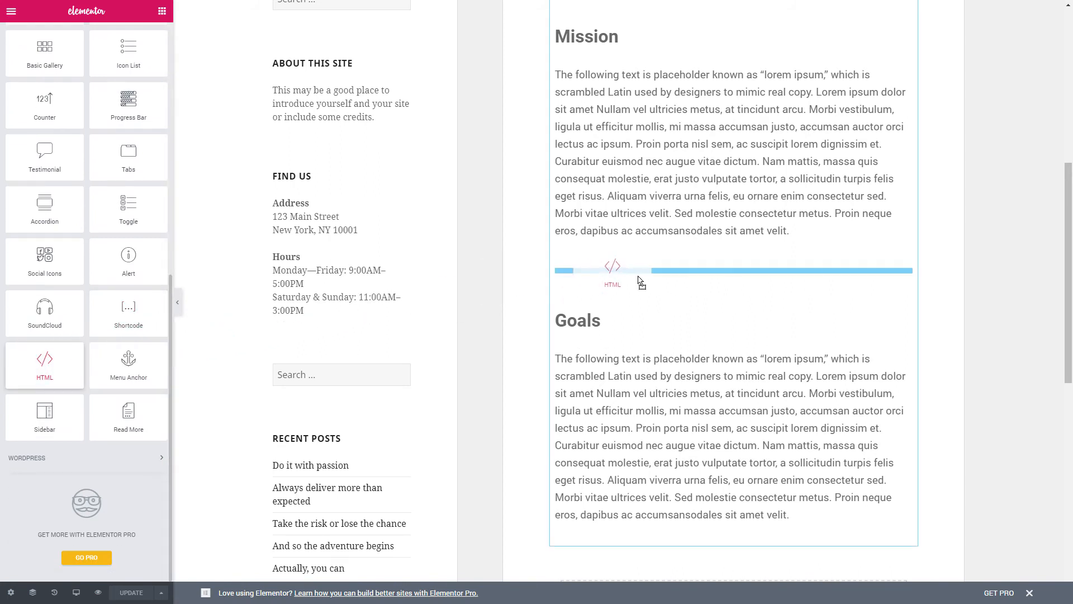
pyautogui.click(613, 271)
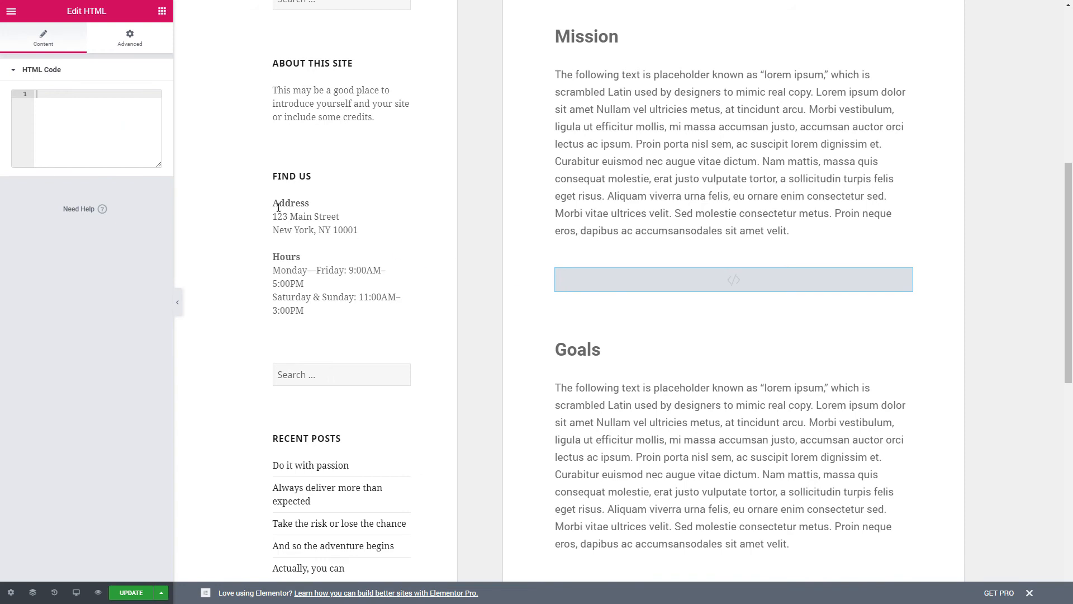
# Paste the Elfsight platform.js script into the HTML code and update the page
pyautogui.write('<script src="https://apps.elfsight.com/p/platform.js" defer></script>')
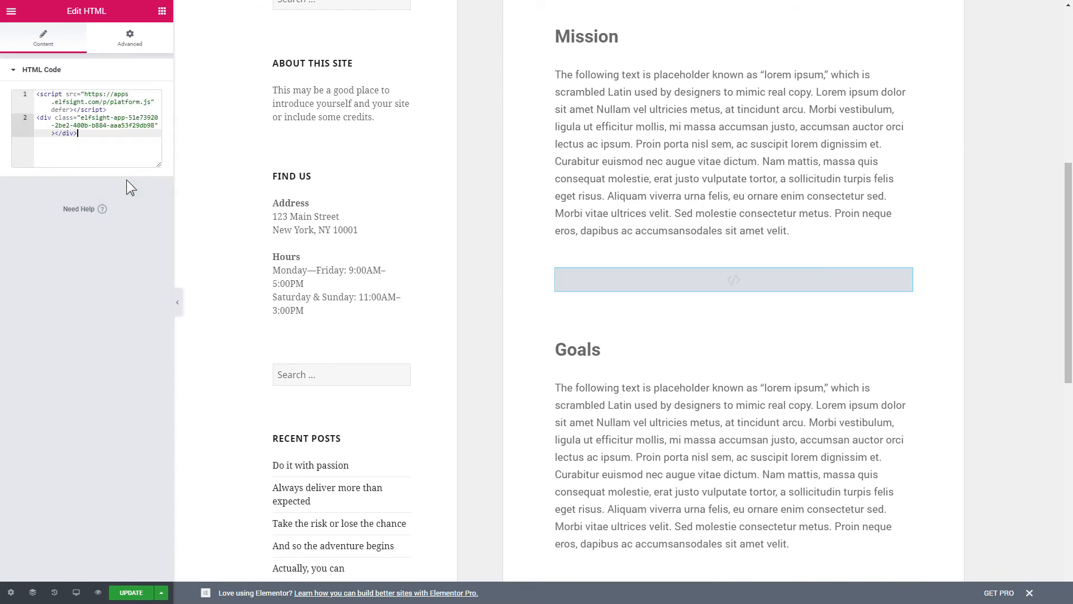
pyautogui.click(131, 593)
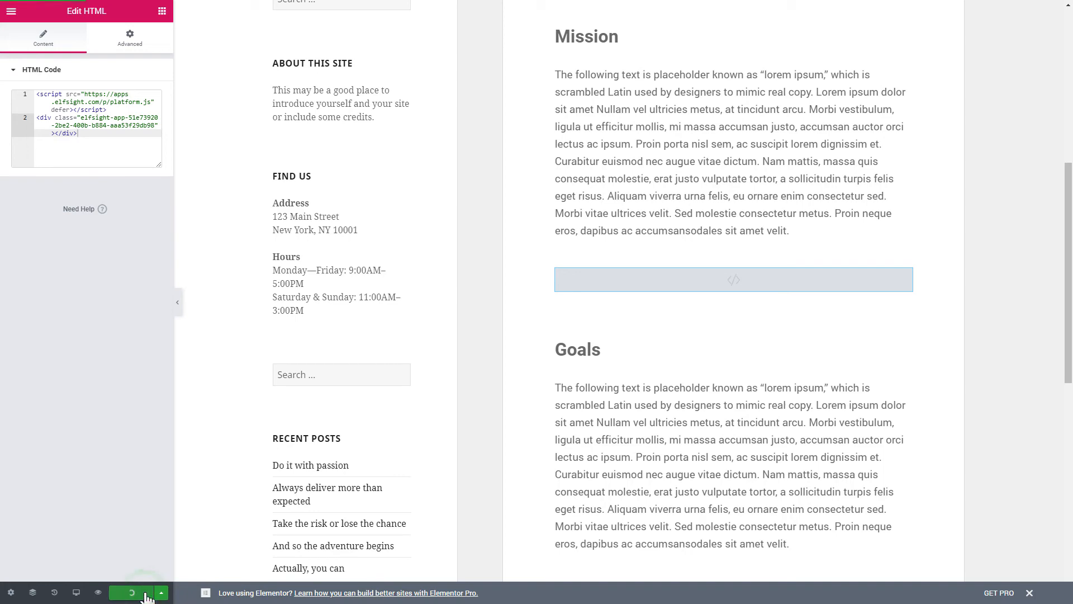
pyautogui.click(130, 592)
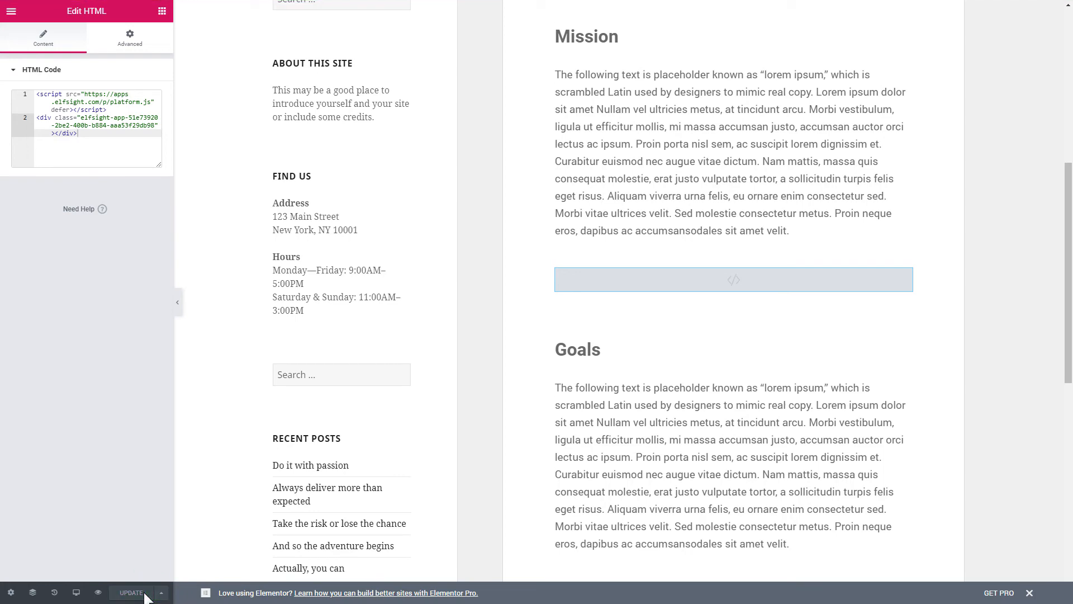
# View the live homepage and type 'Hello!' into the embedded form's Message field
pyautogui.click(129, 592)
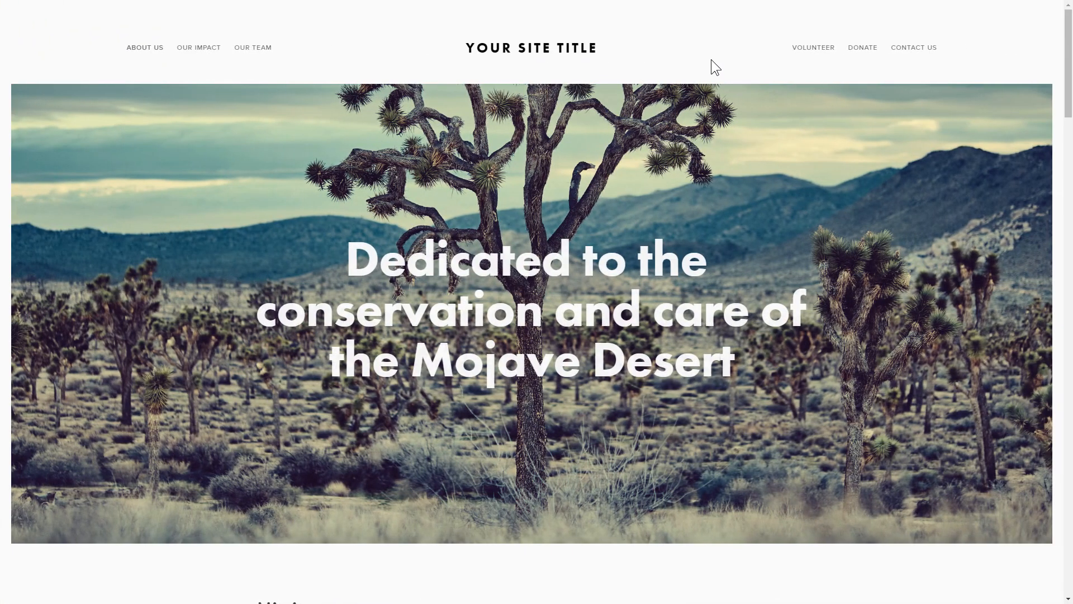
pyautogui.scroll(-3)
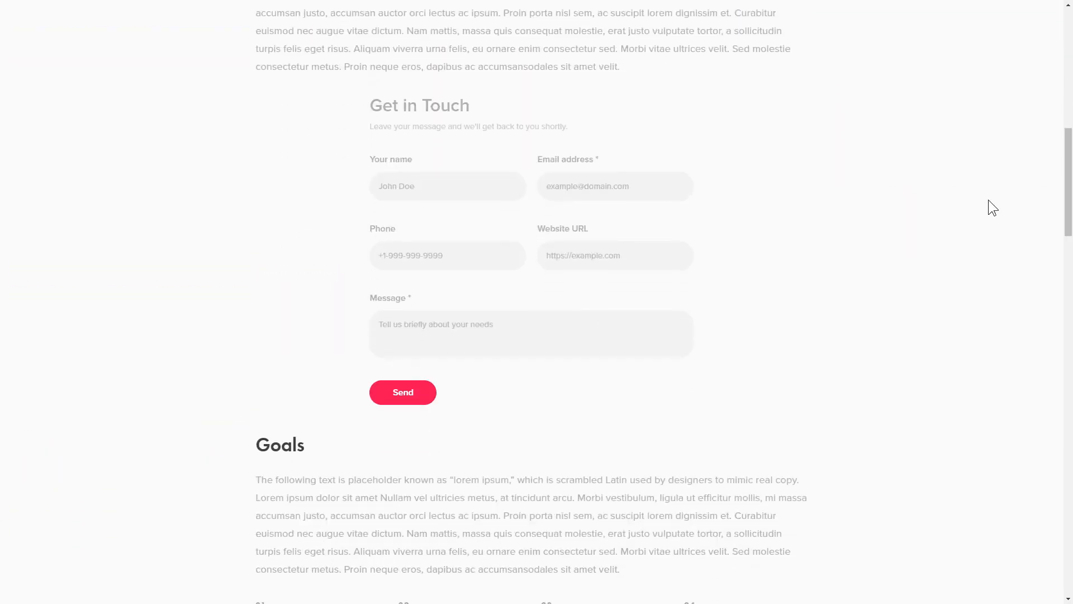
pyautogui.write('Hello')
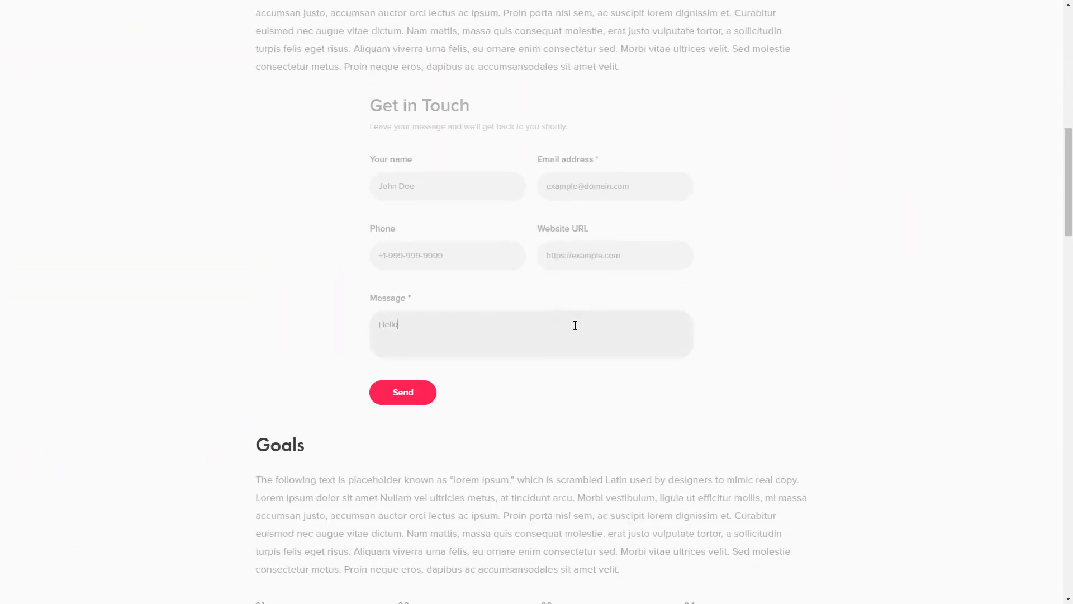
pyautogui.write('!')
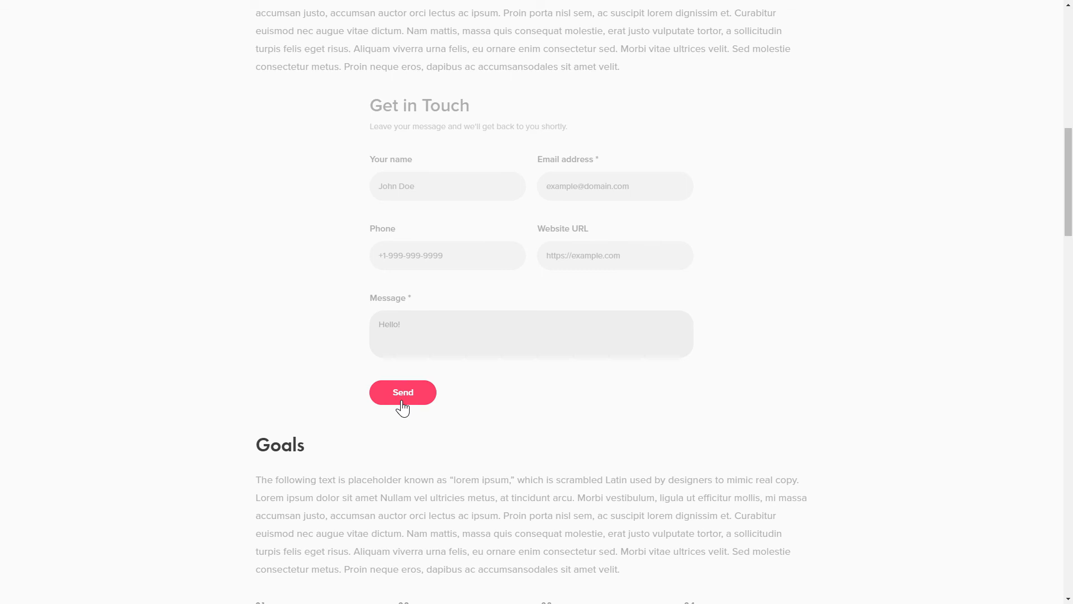